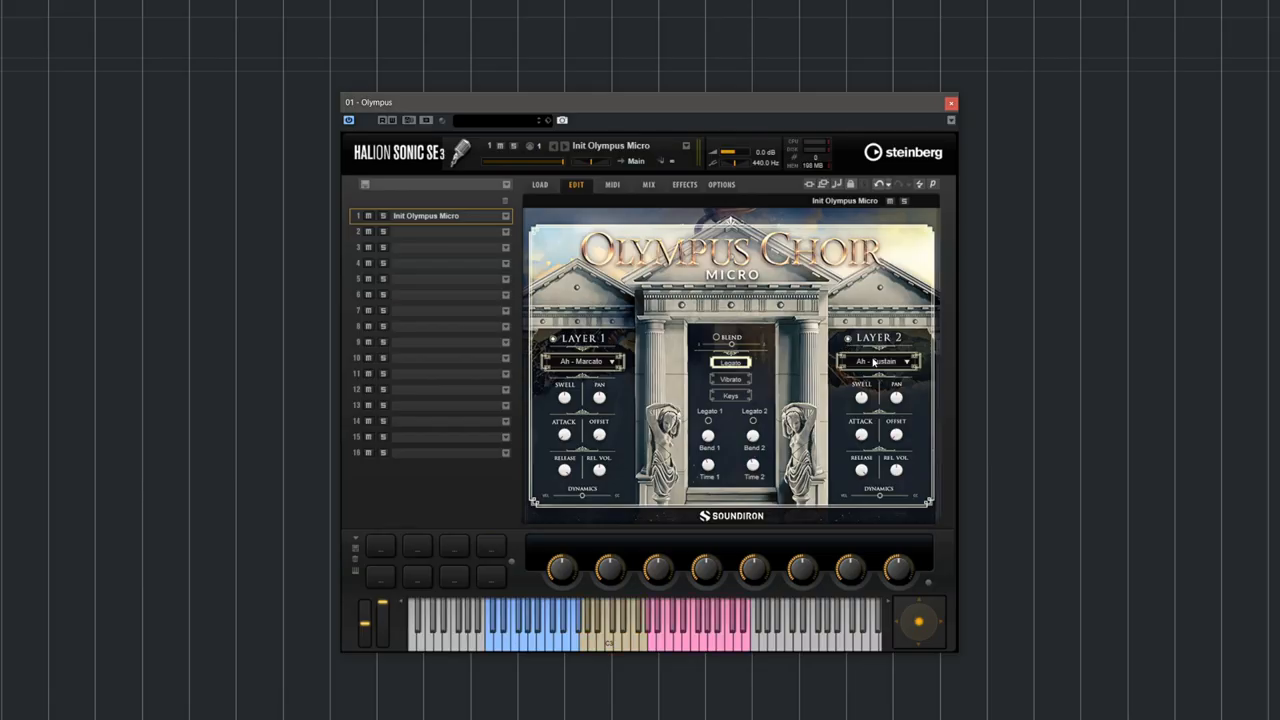
# Change Layer 1's articulation from Ah - Marcato to Ah - Staccato.
pyautogui.click(878, 361)
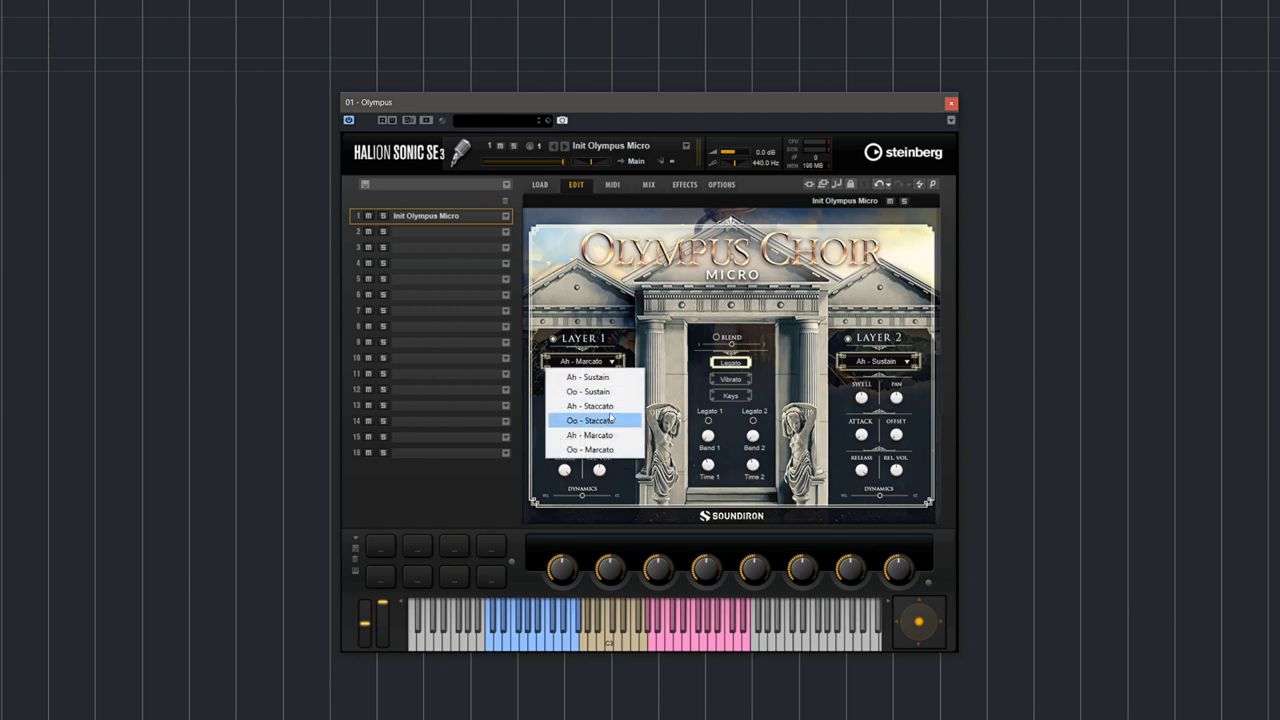
pyautogui.click(590, 405)
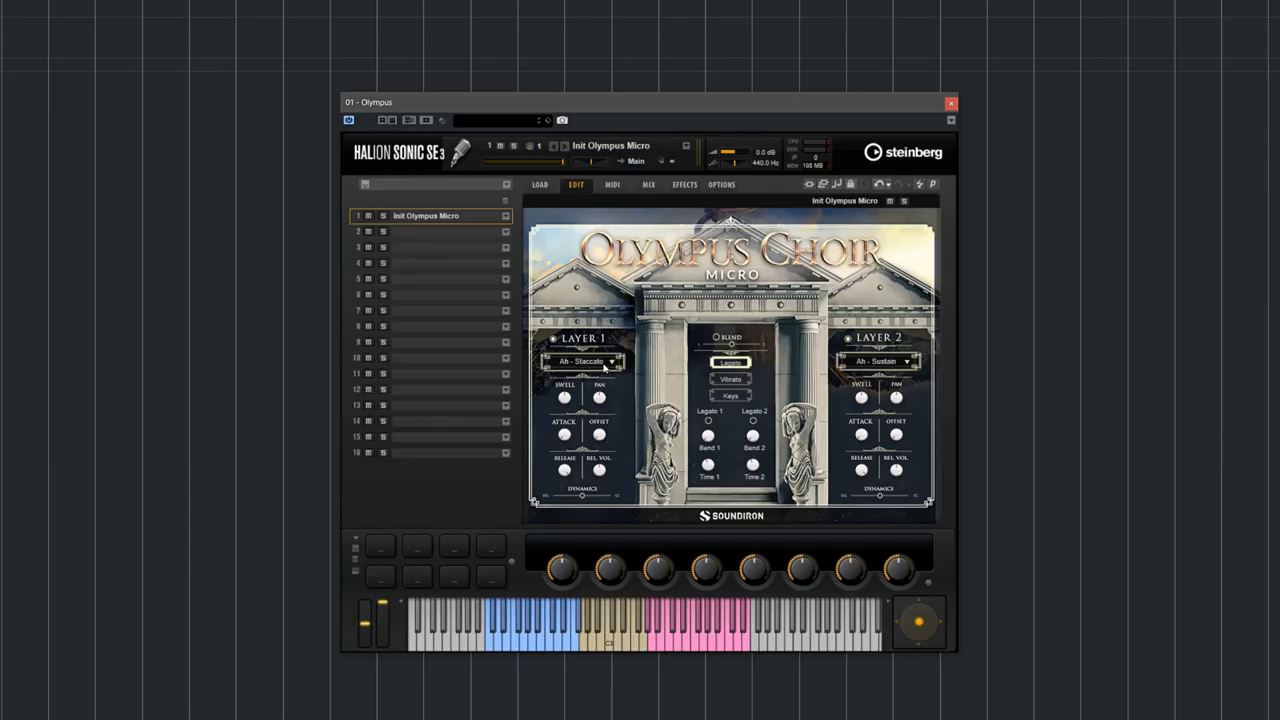
# Switch Layer 1's articulation to Ah - Sustain, matching Layer 2.
pyautogui.click(588, 361)
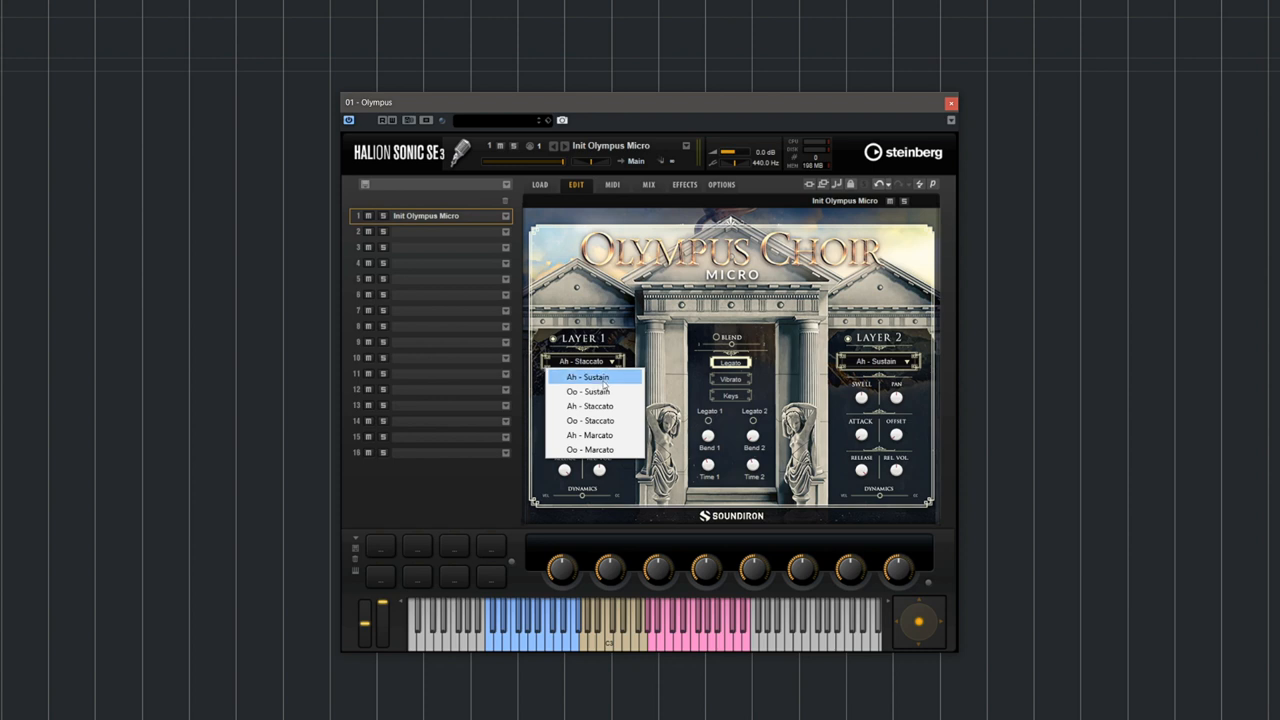
pyautogui.click(587, 376)
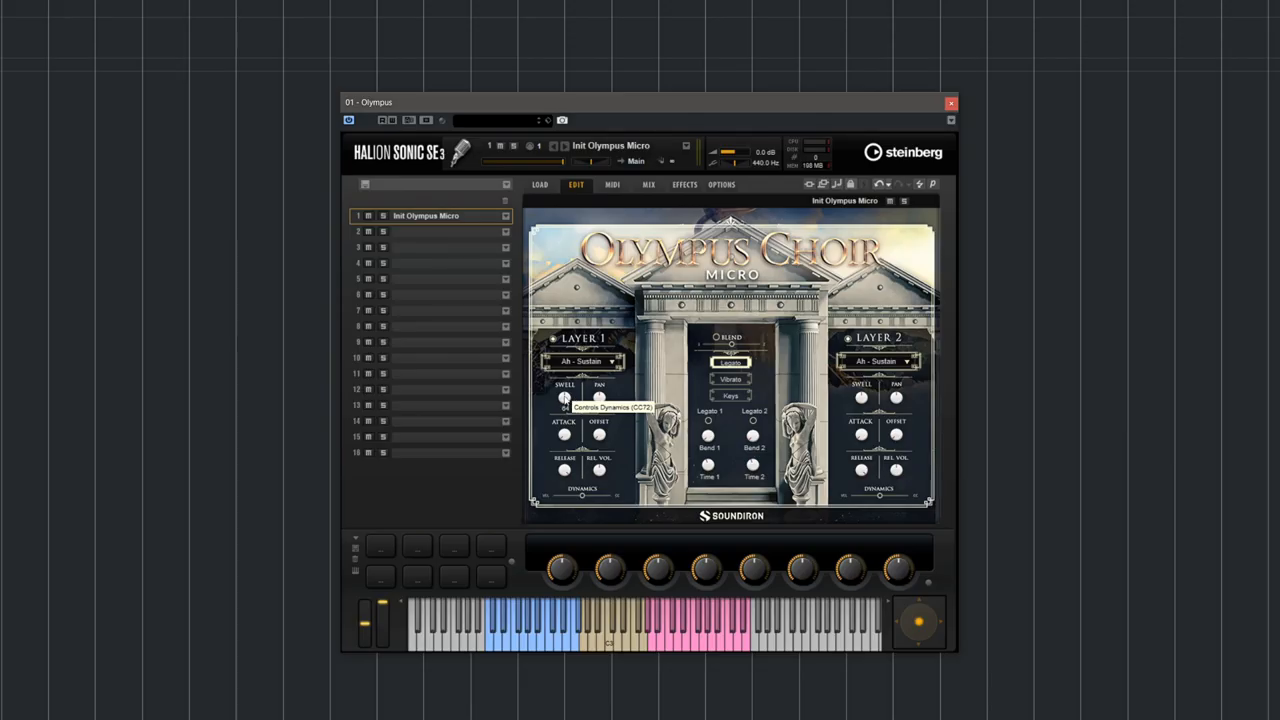